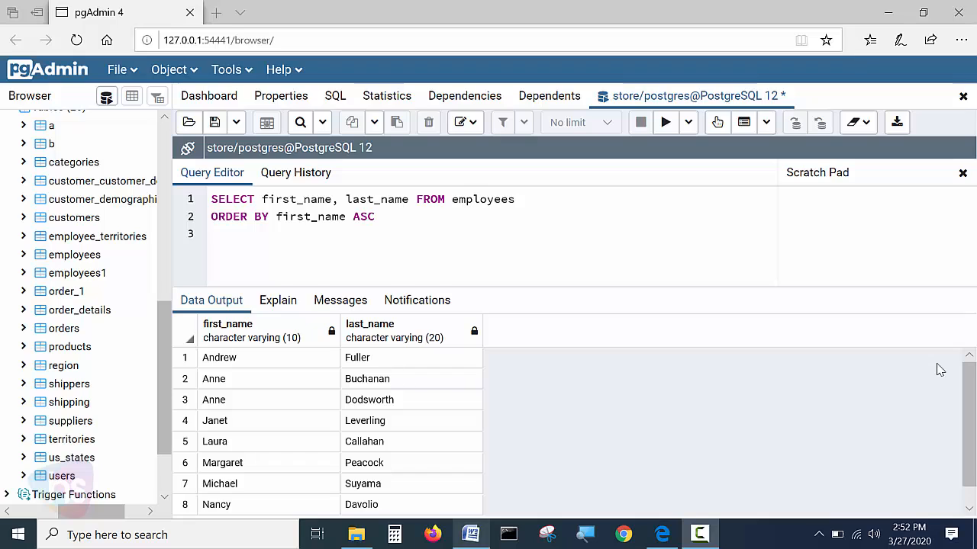
mouse_move(836, 232)
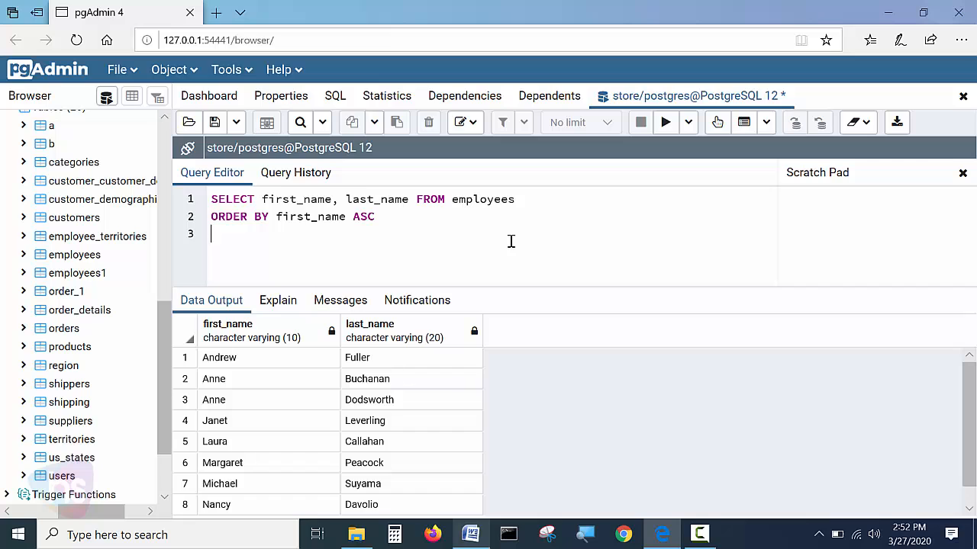
mouse_move(430, 238)
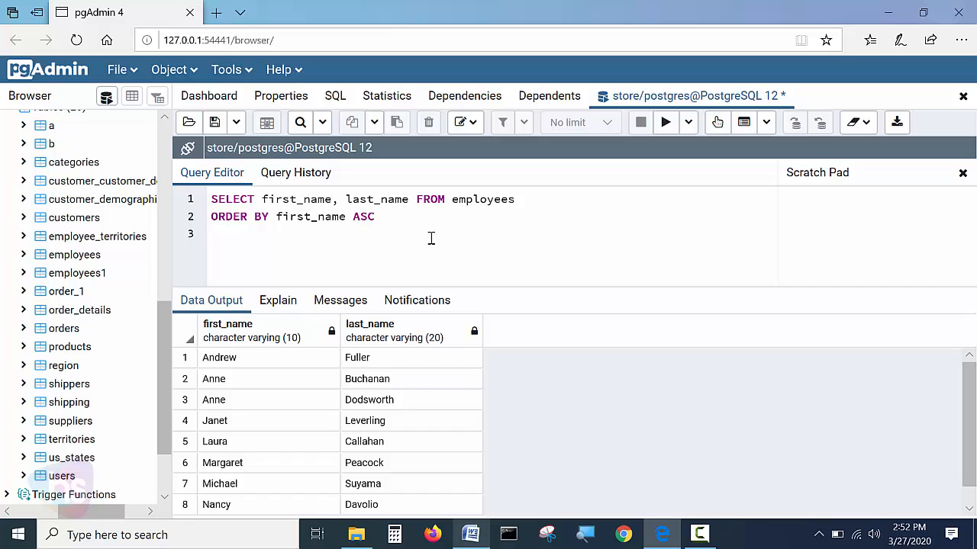
Step: Run SELECT first_name, last_name FROM employees ORDER BY first_name ASC, returning Andrew through Robert
scroll(down, 3)
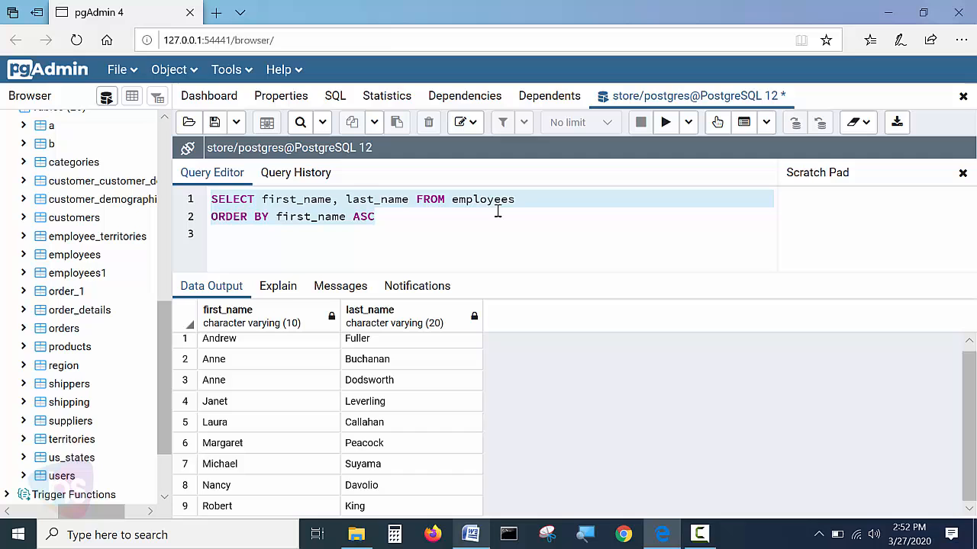
click(665, 122)
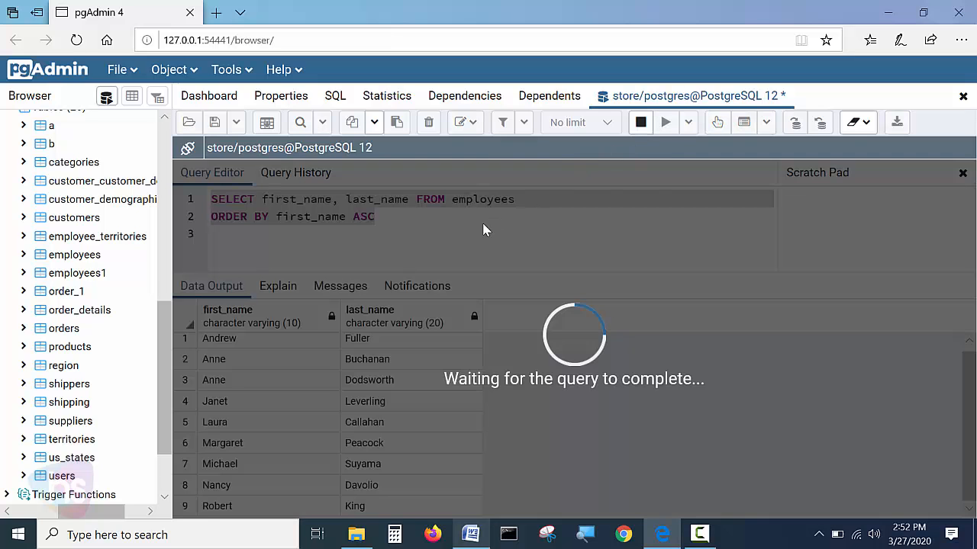
click(665, 122)
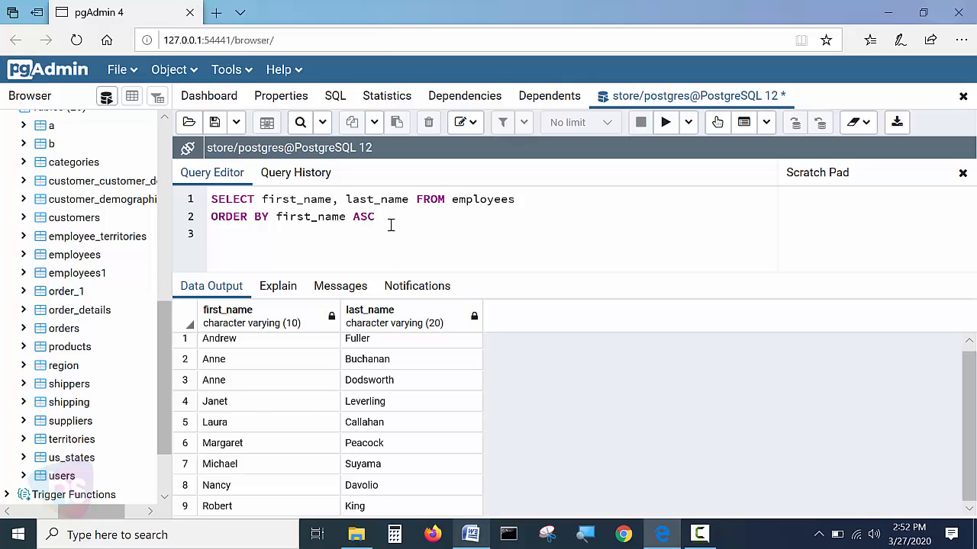
Step: Add LIMIT 5 to the sorted employee query and run it, returning Andrew through Laura
text(L)
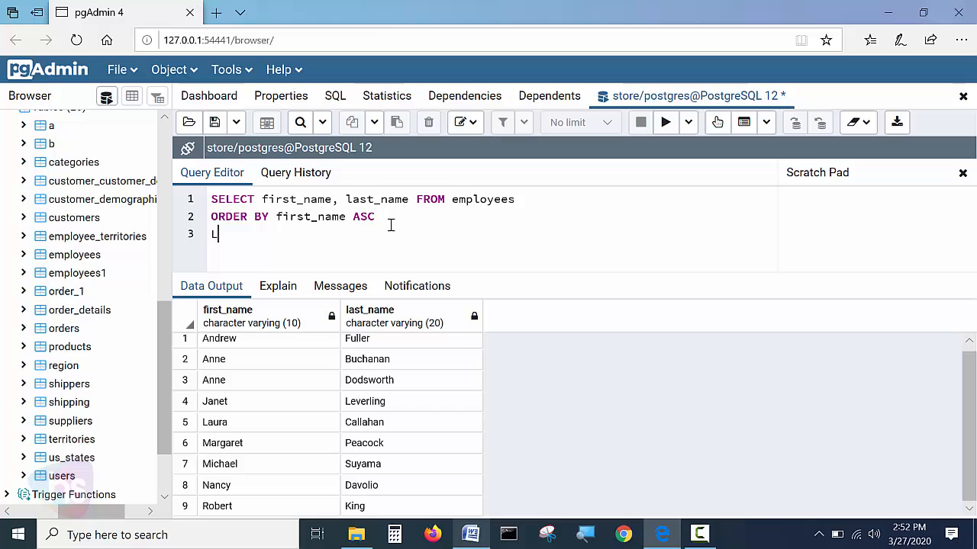
text(IMIT)
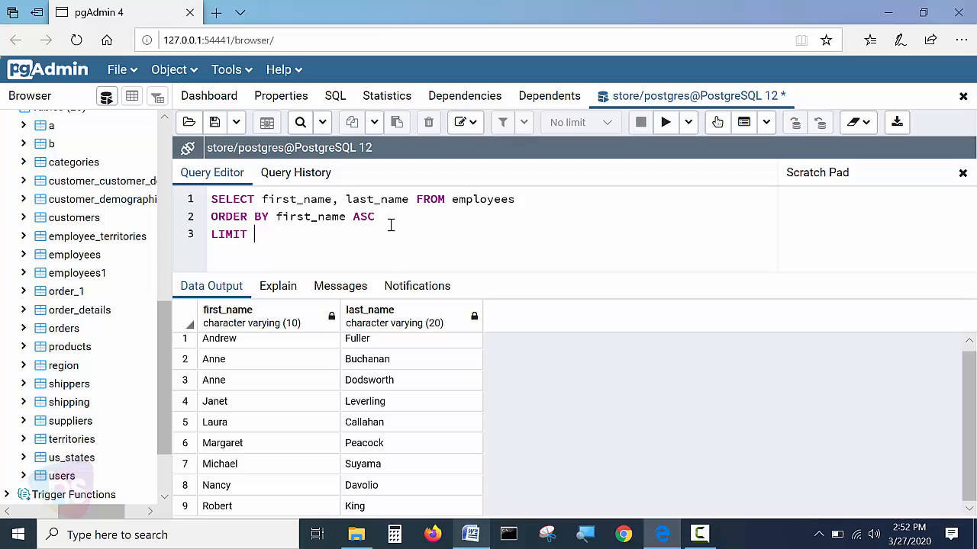
text(5)
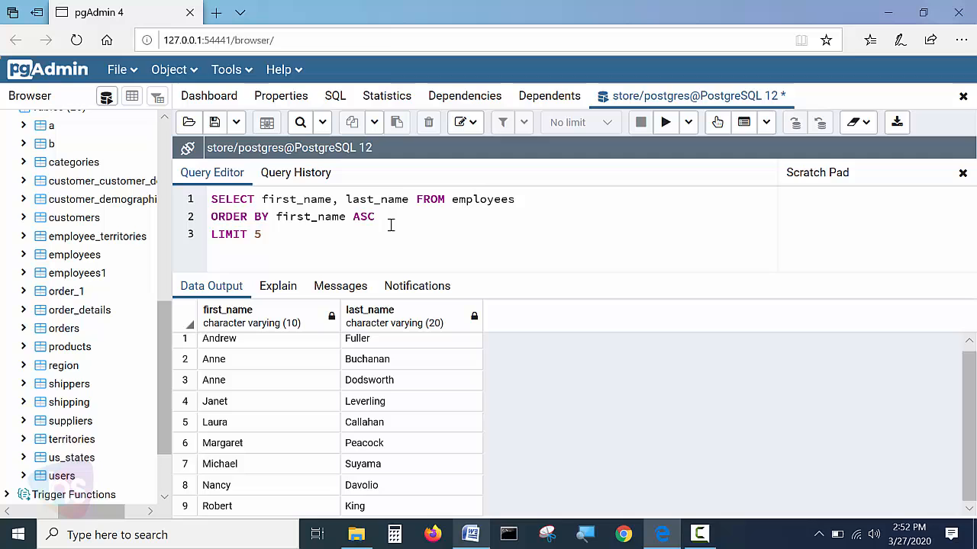
mouse_move(391, 226)
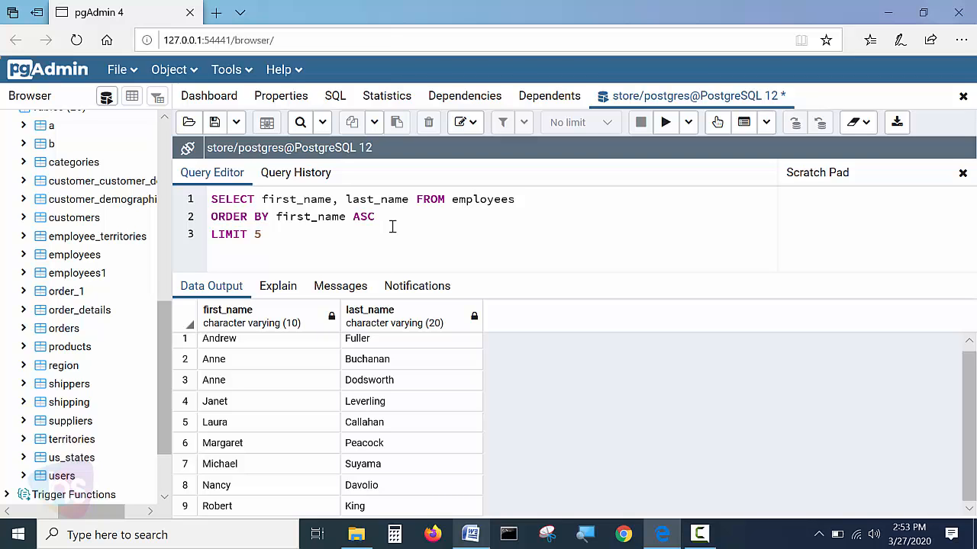
click(665, 122)
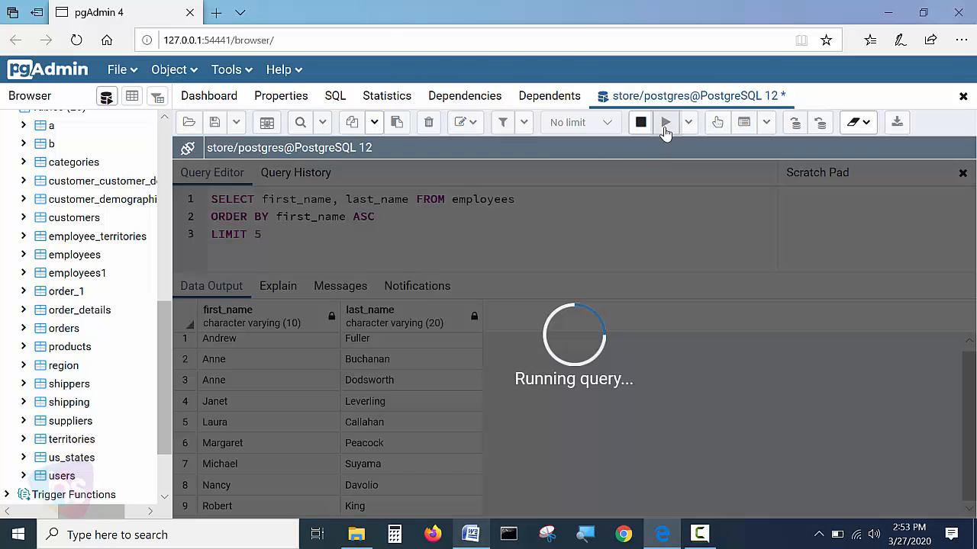
click(665, 122)
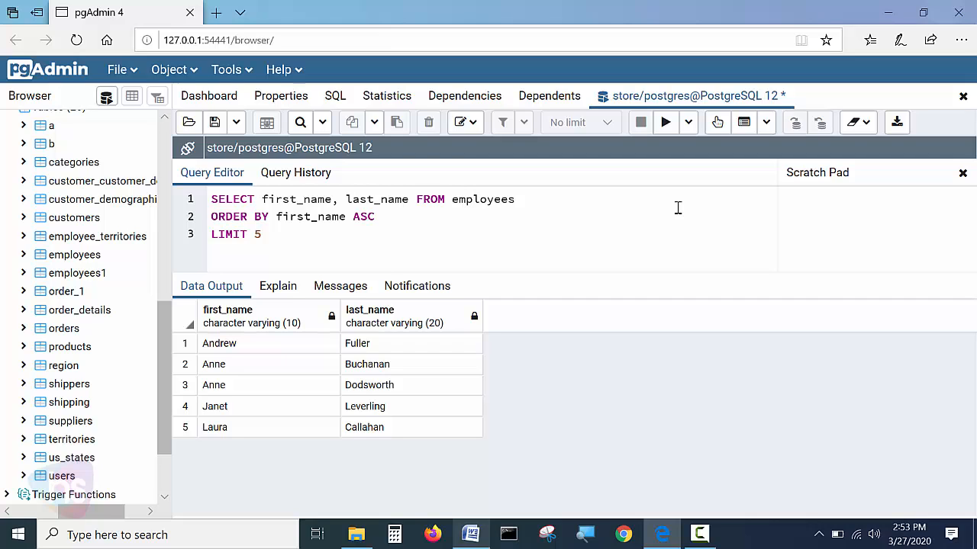
mouse_move(345, 256)
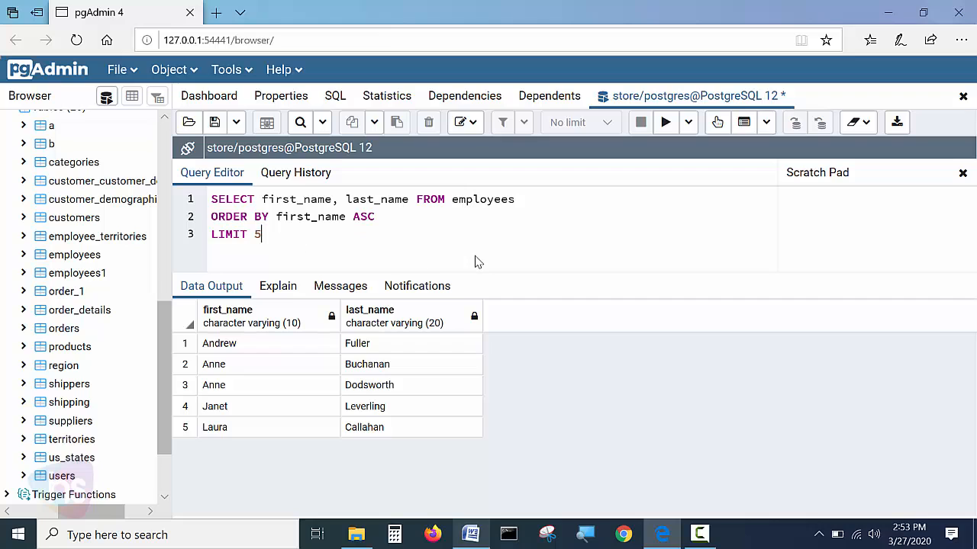
mouse_move(482, 244)
text(4)
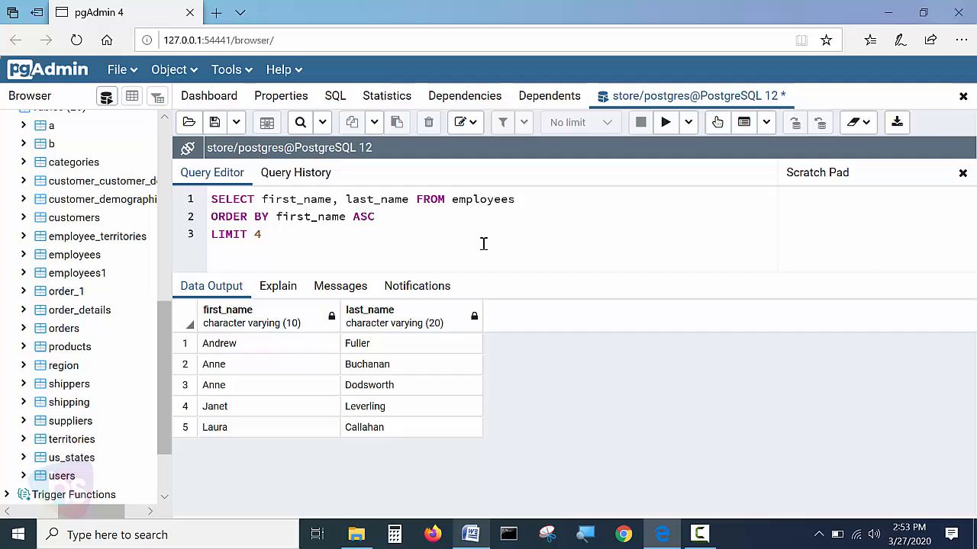
Step: Run the query with LIMIT 4, then LIMIT 2, returning only Andrew Fuller and Anne Dodsworth
click(666, 122)
text(2)
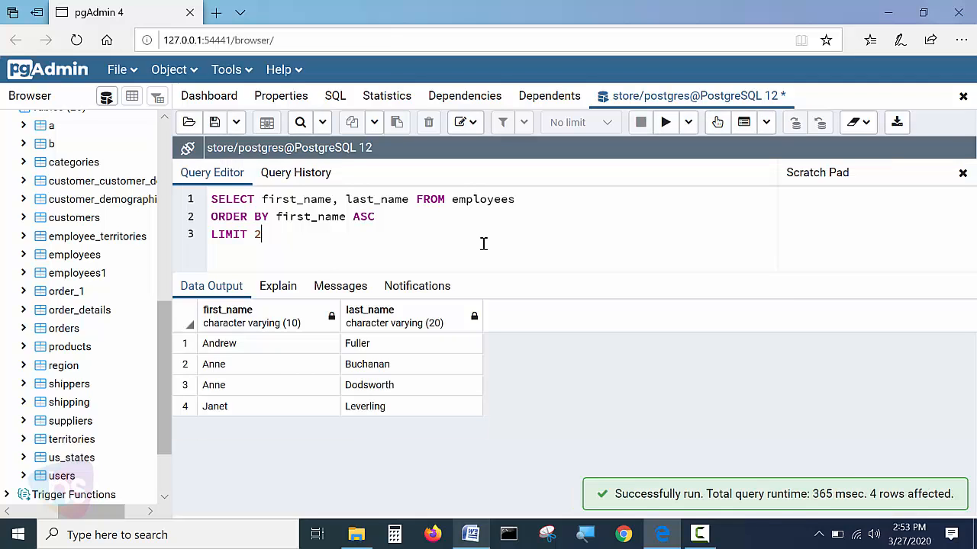
click(665, 122)
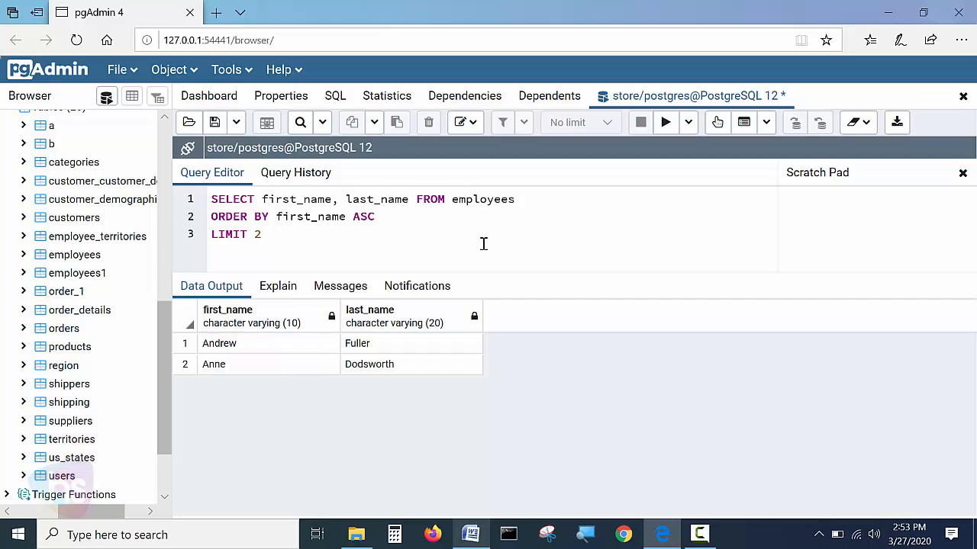
click(261, 235)
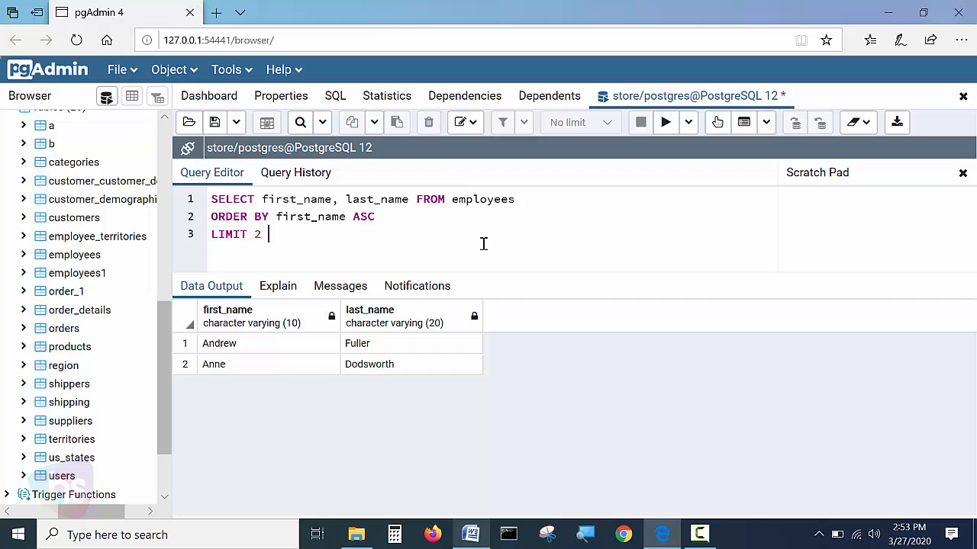
Step: Add OFFSET 3 after LIMIT 2 and run, returning Janet Leverling and Laura Callahan
text(OFFSET)
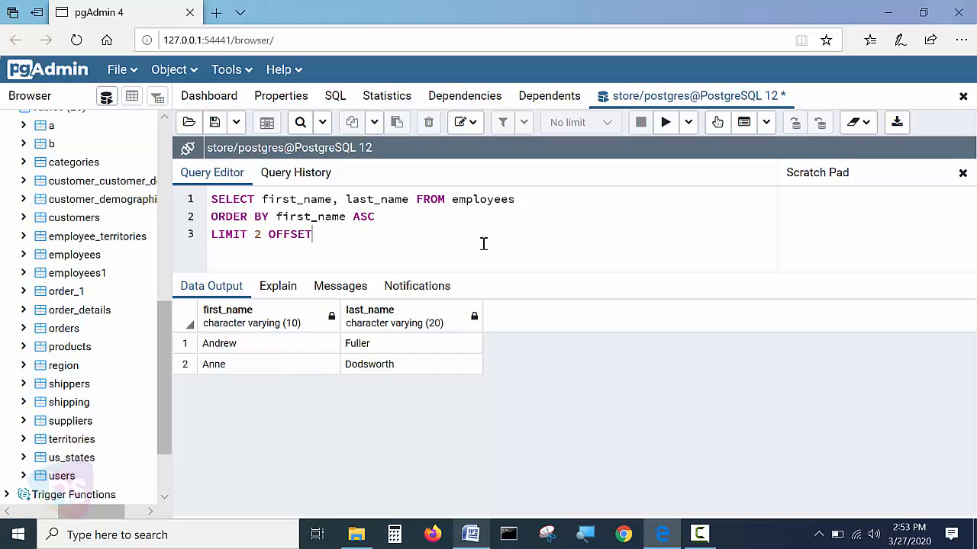
text(3)
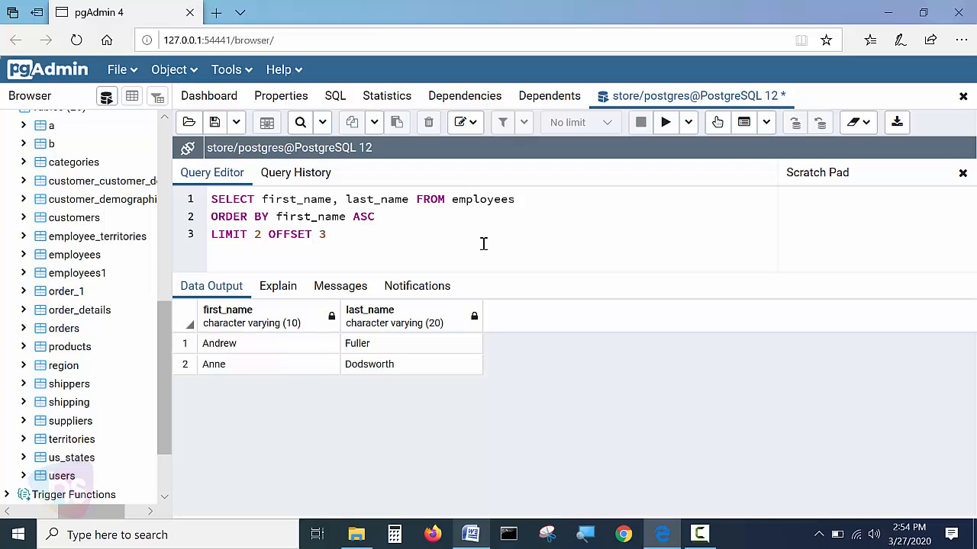
click(326, 235)
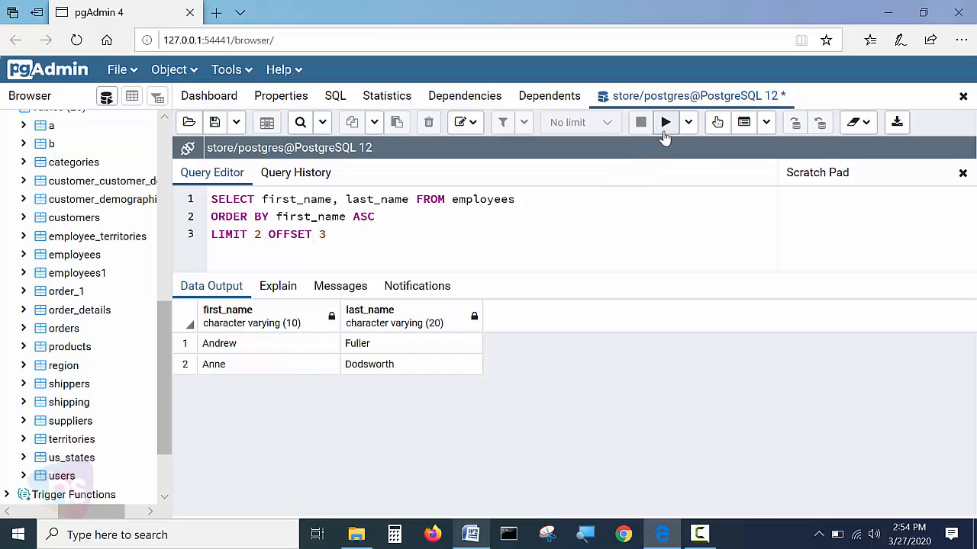
mouse_move(665, 122)
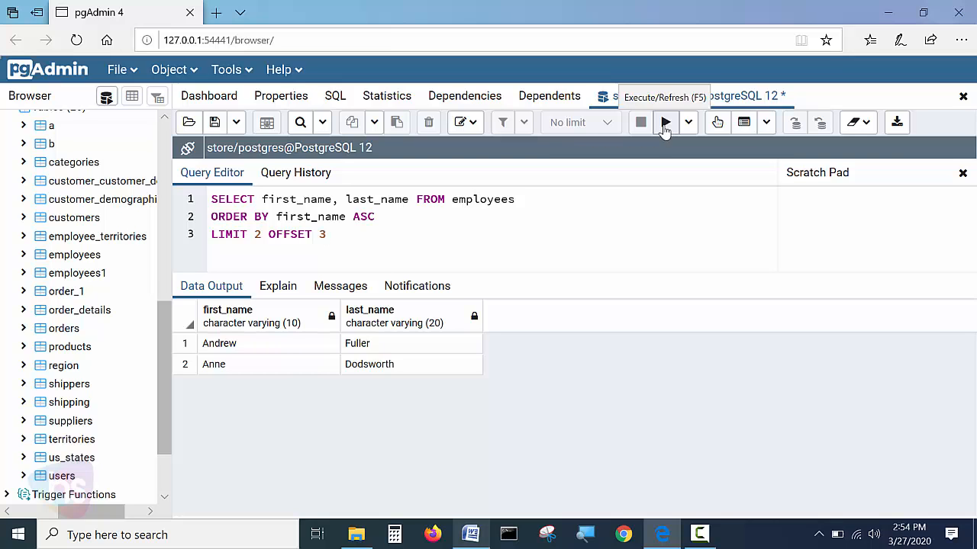
click(666, 122)
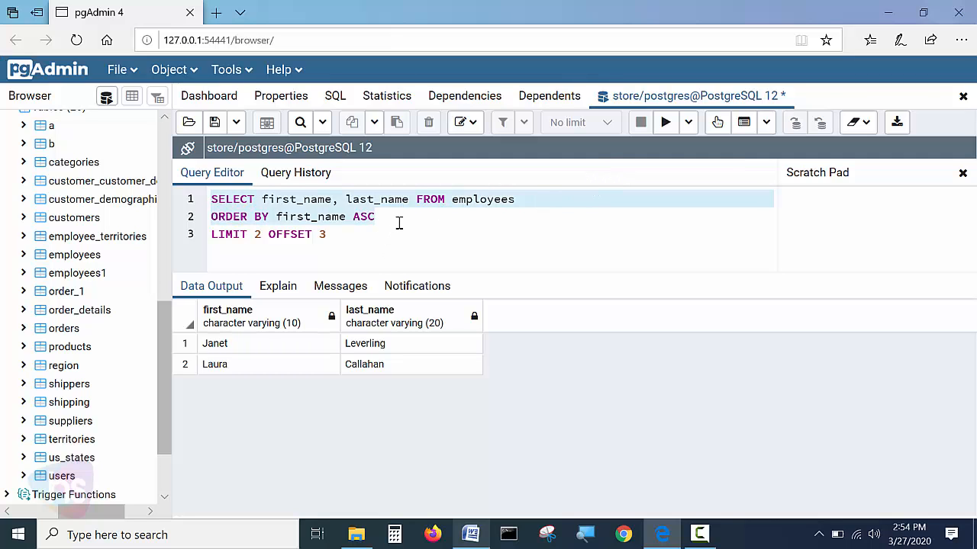
click(376, 217)
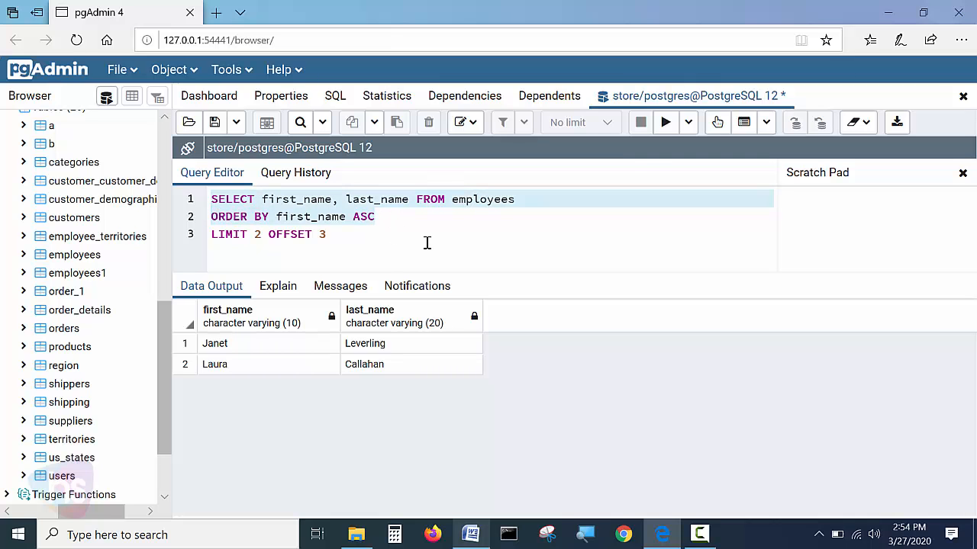
click(665, 122)
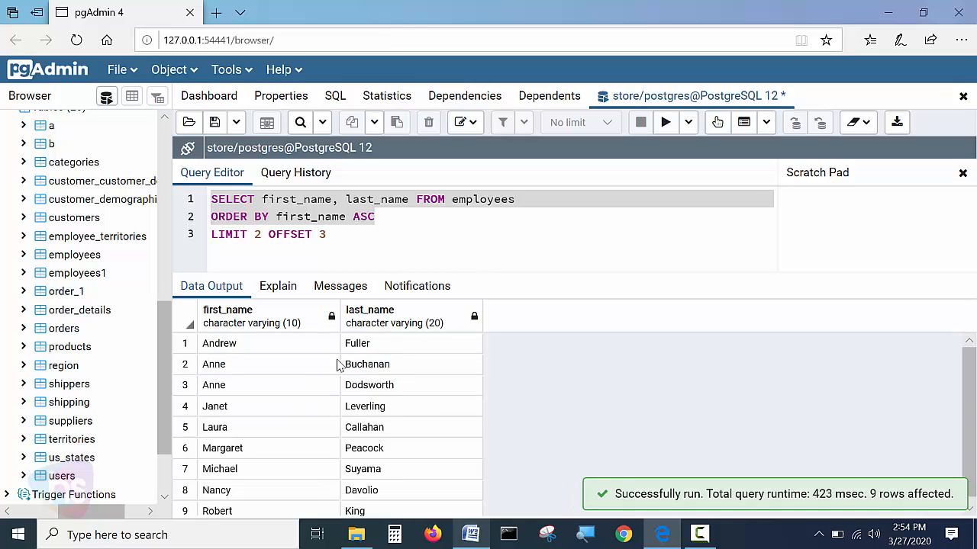
click(214, 406)
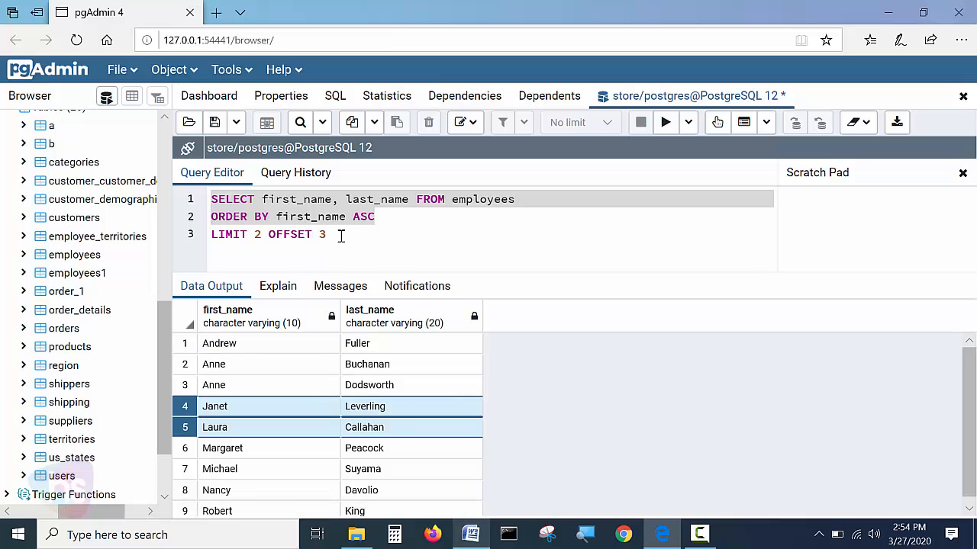
key(ctrl+a)
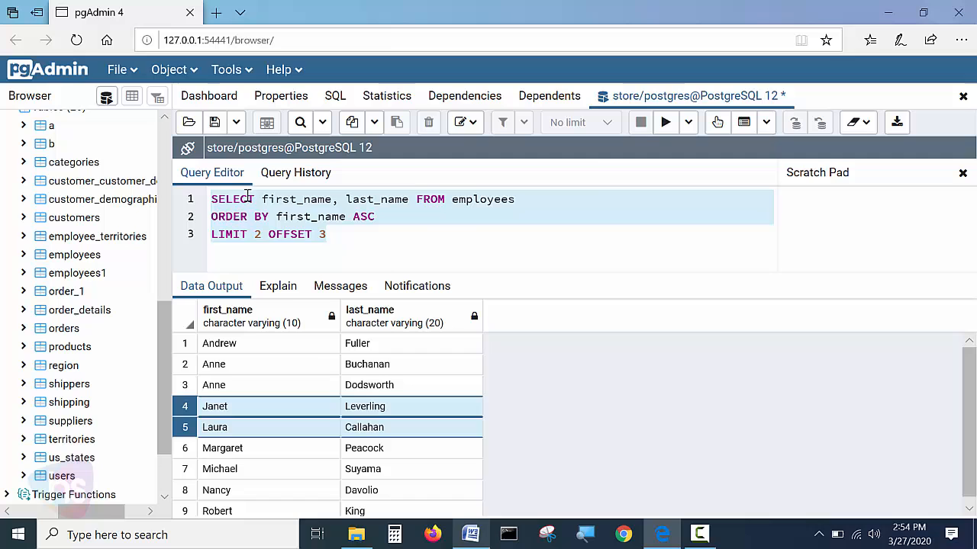
click(666, 122)
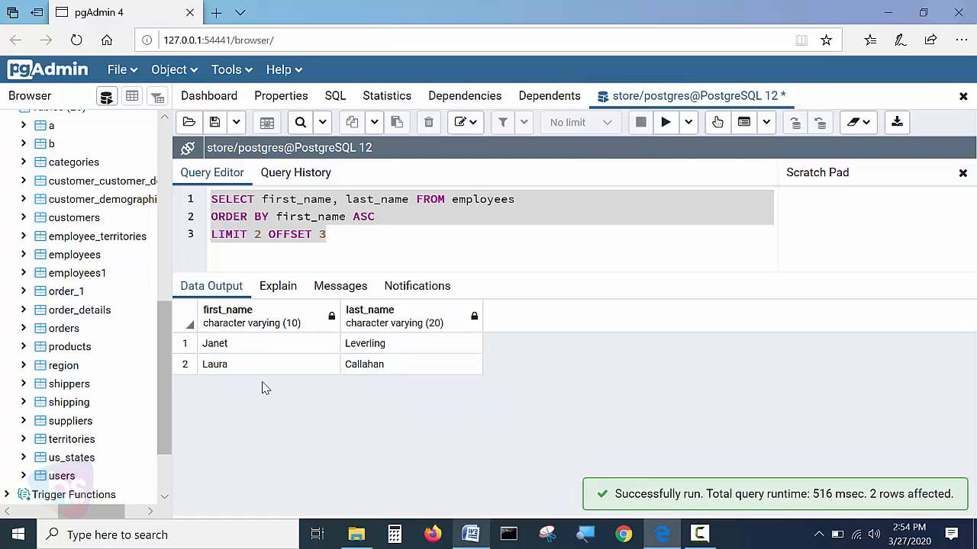
click(323, 235)
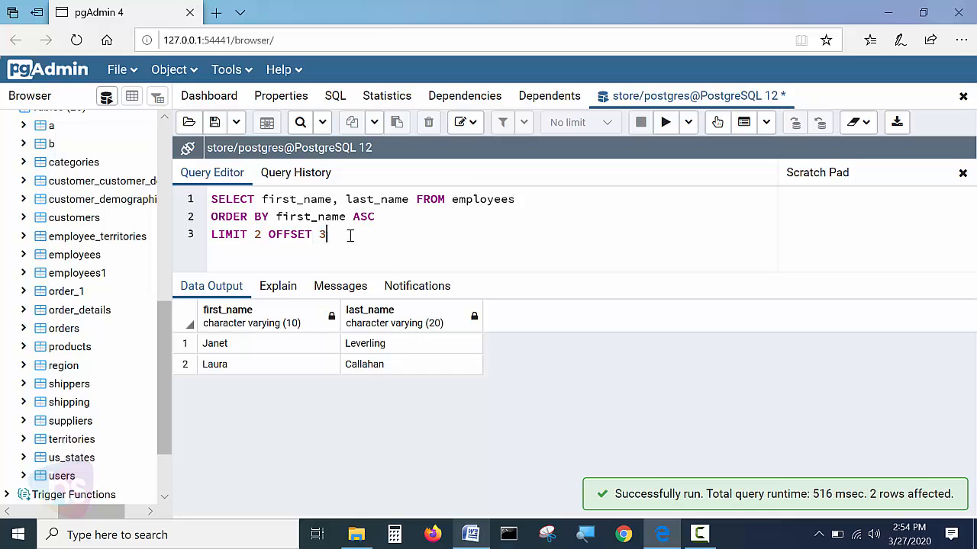
Step: Change the offset to 8 and rerun, returning only Robert King
text(8)
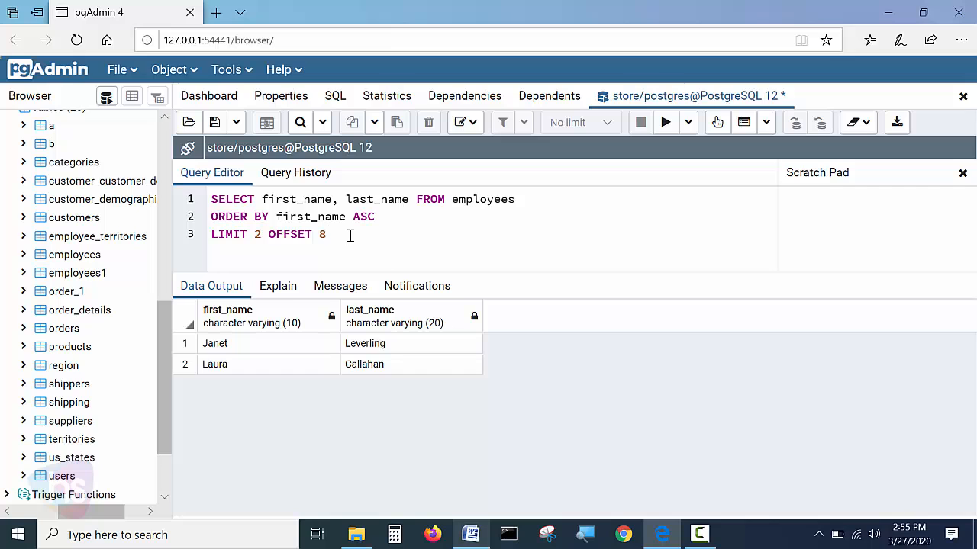
click(665, 122)
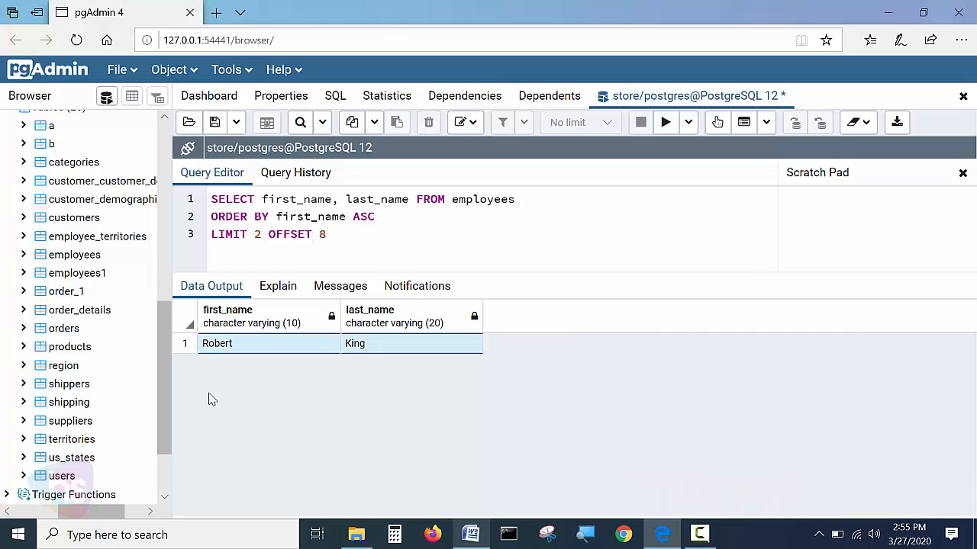
mouse_move(141, 406)
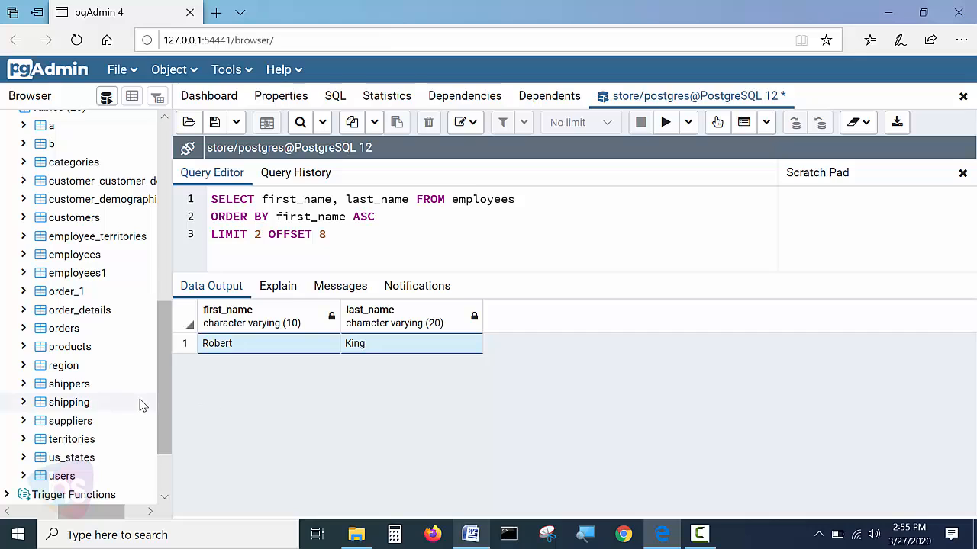
mouse_move(146, 393)
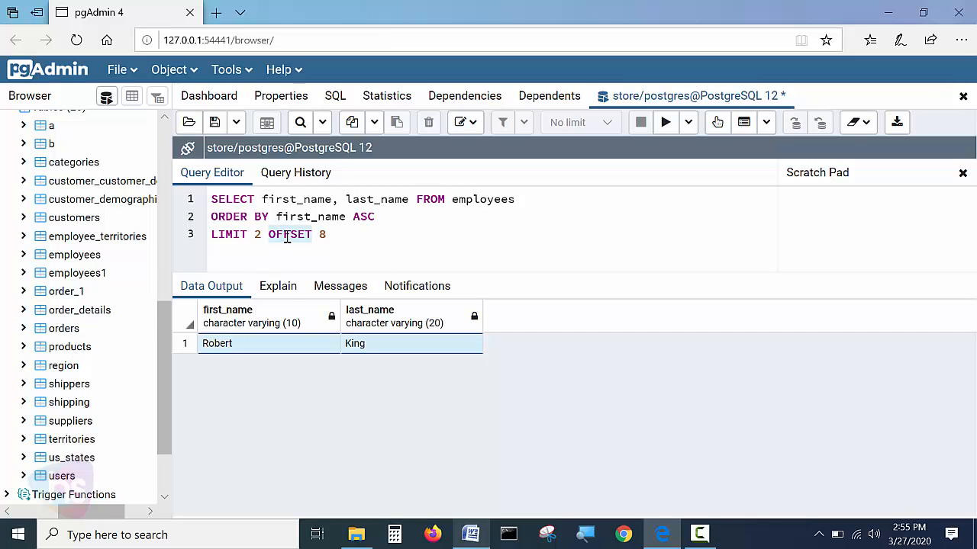
mouse_move(345, 235)
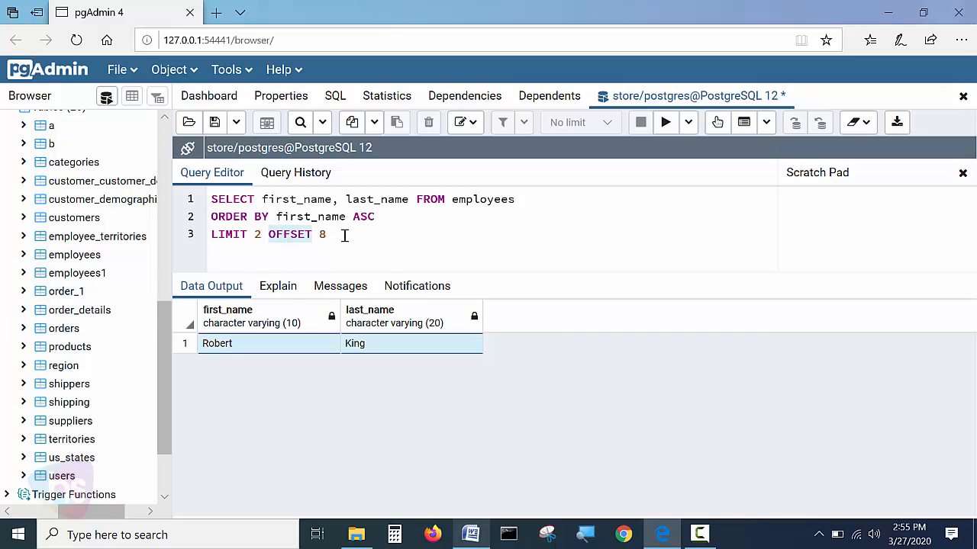